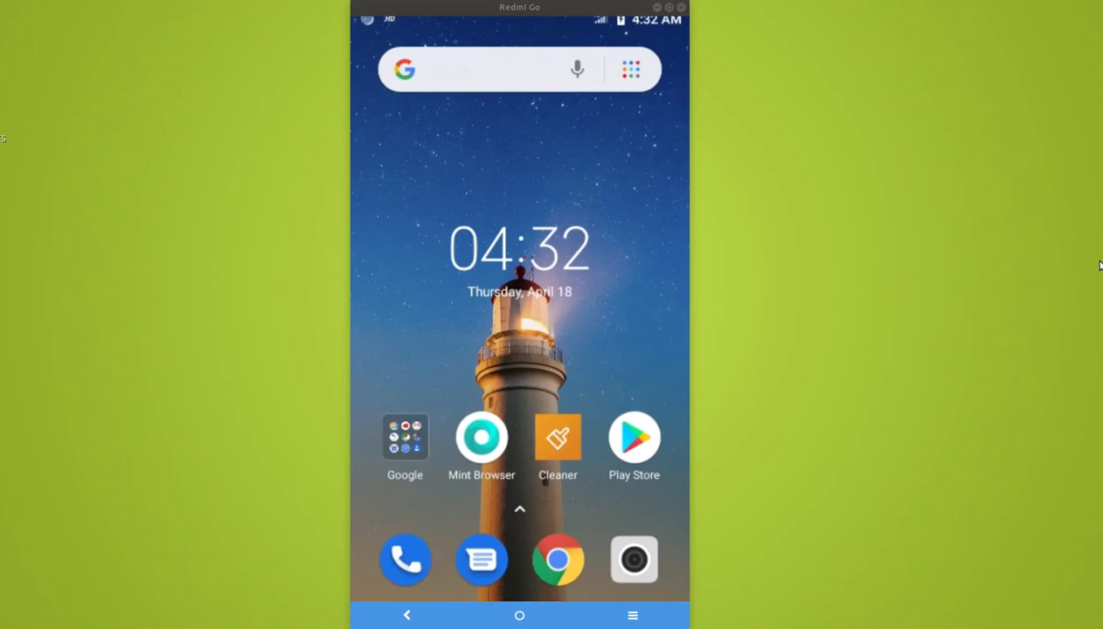
Pull the notification and quick-settings shade down over the home screen
{"action": "type", "text": "Vikram"}
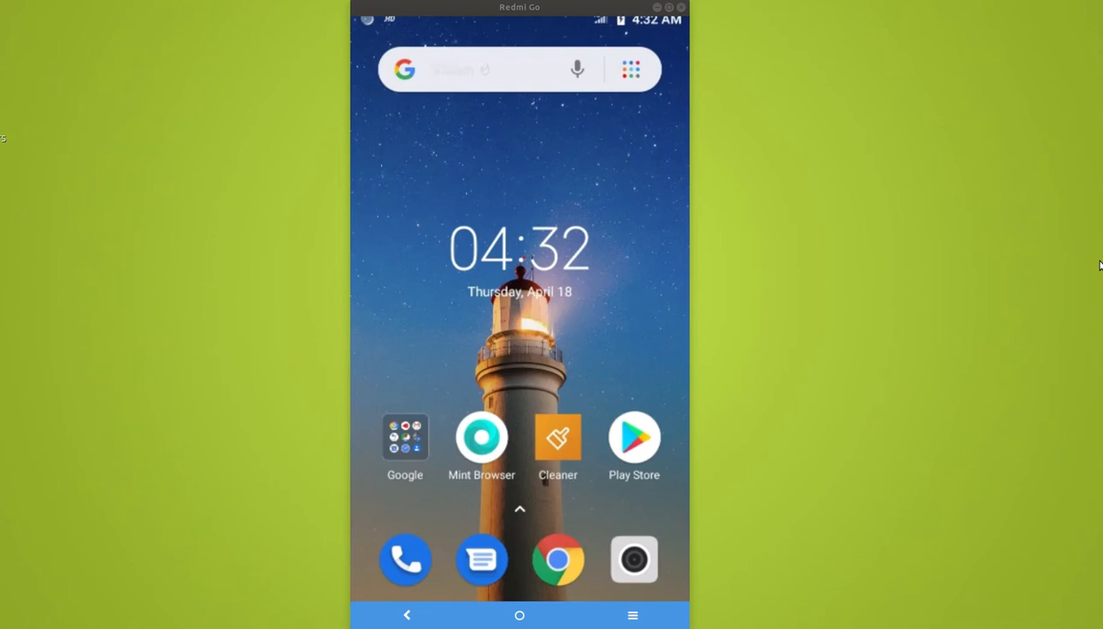
{"action": "type", "text": "Anusha Reddy"}
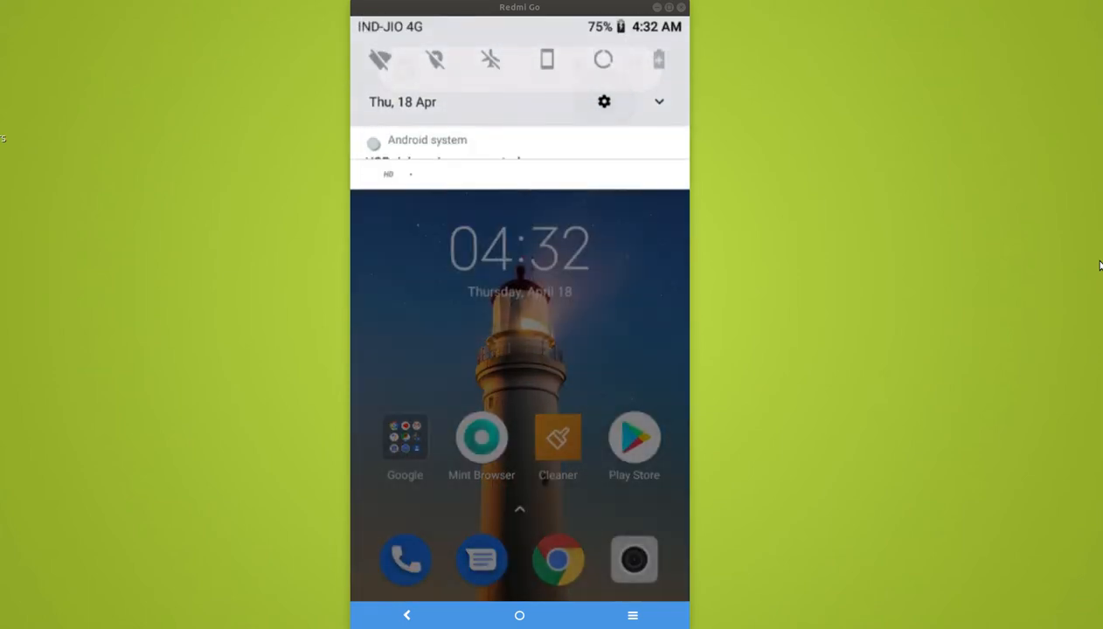
Go from the shade's gear icon into Settings and reach the Accounts page
{"action": "left_click", "coordinate": [604, 102]}
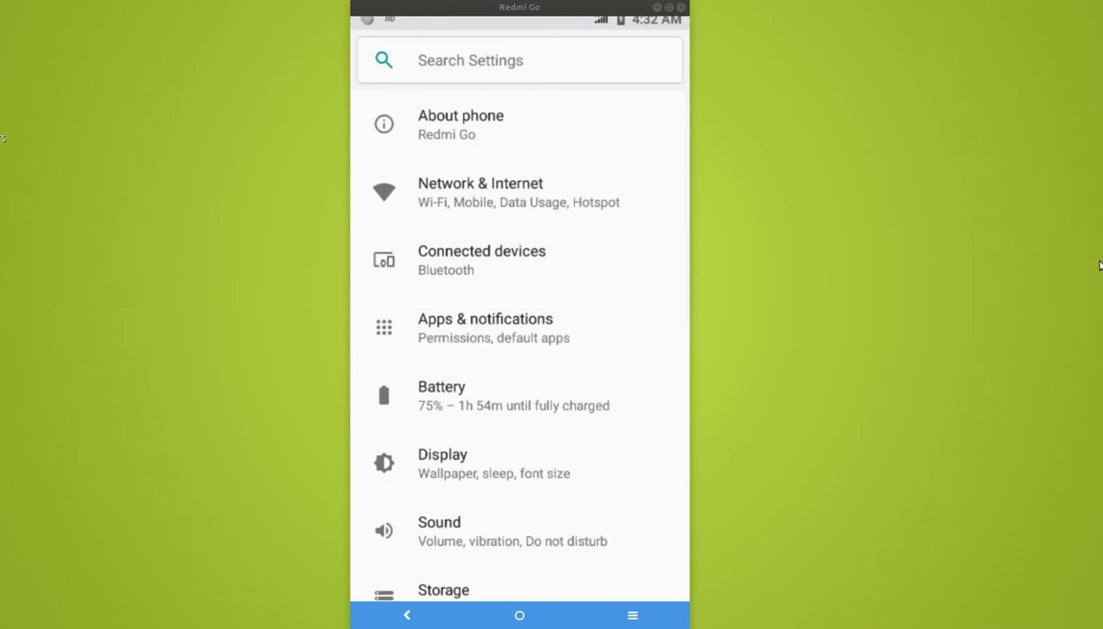
{"action": "scroll", "scroll_direction": "down", "scroll_amount": 3}
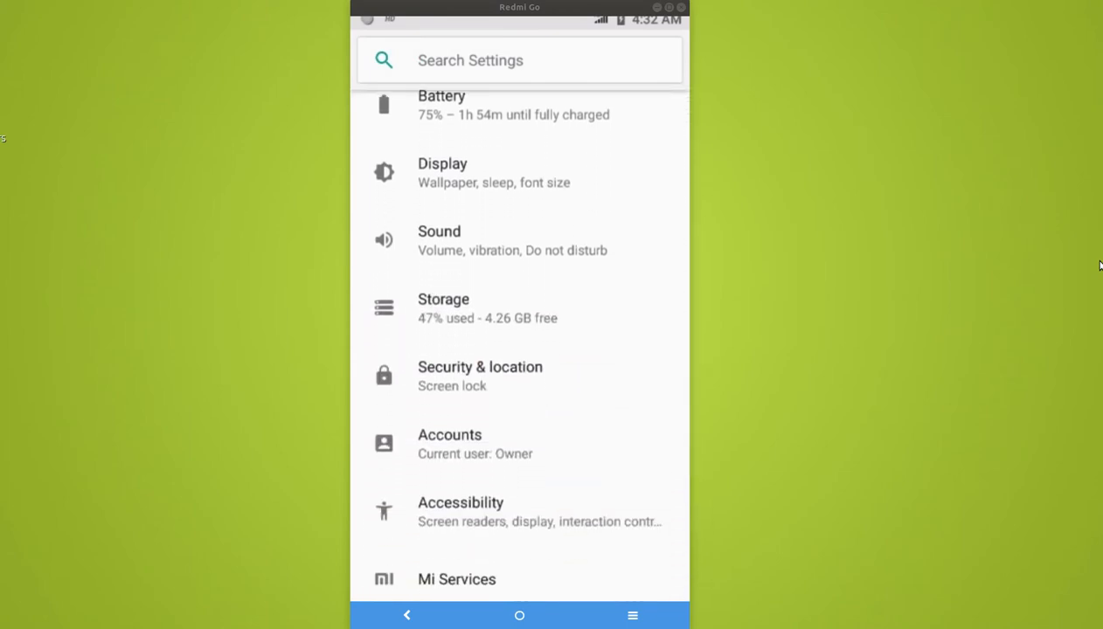
{"action": "left_click", "coordinate": [520, 443]}
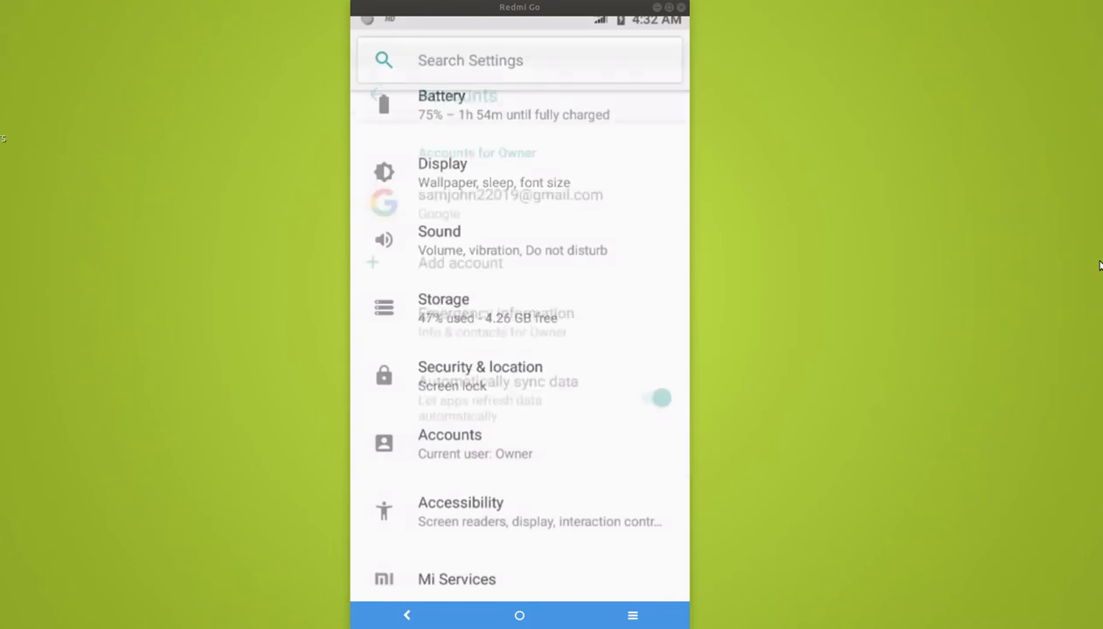
{"action": "left_click", "coordinate": [449, 443]}
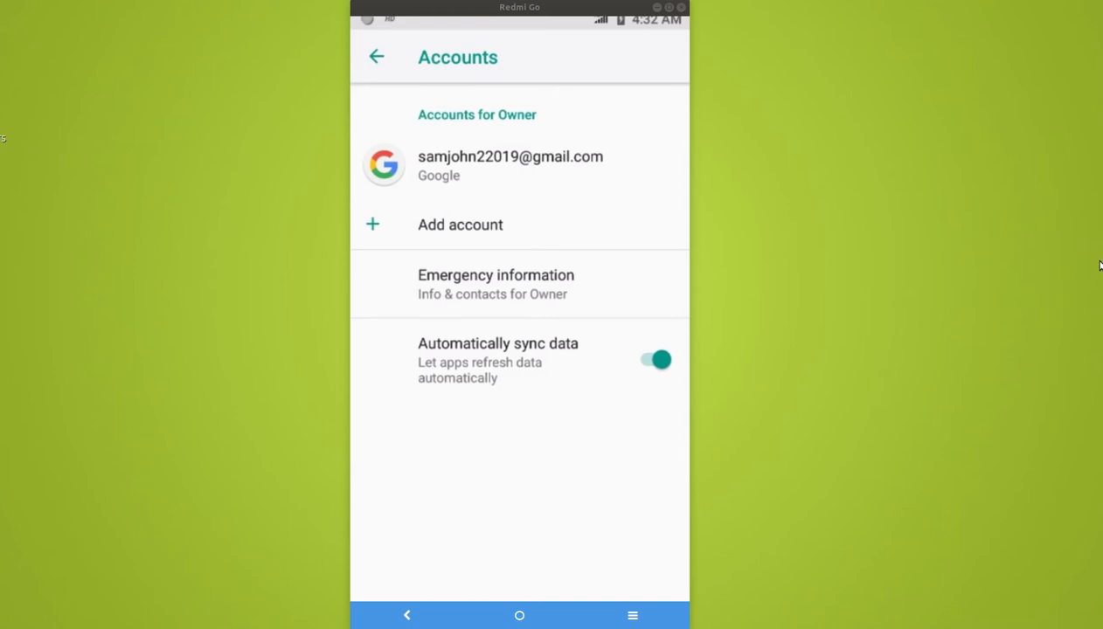
Choose Add account > Google, abandon sign-in, then long-press Gmail in the app drawer
{"action": "left_click", "coordinate": [460, 224]}
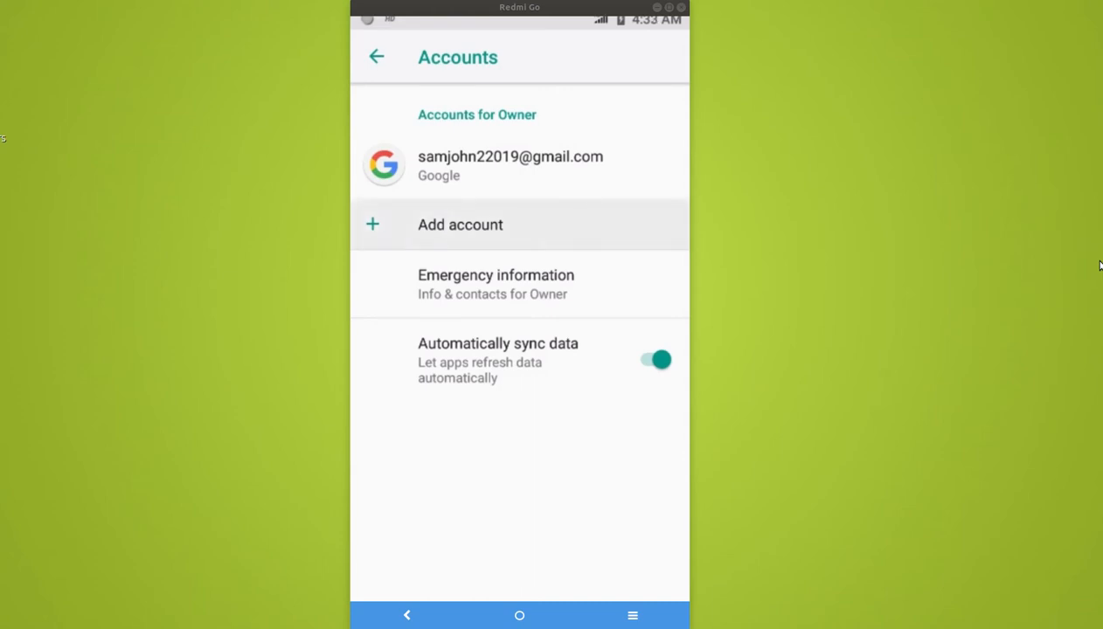
{"action": "left_click", "coordinate": [460, 225]}
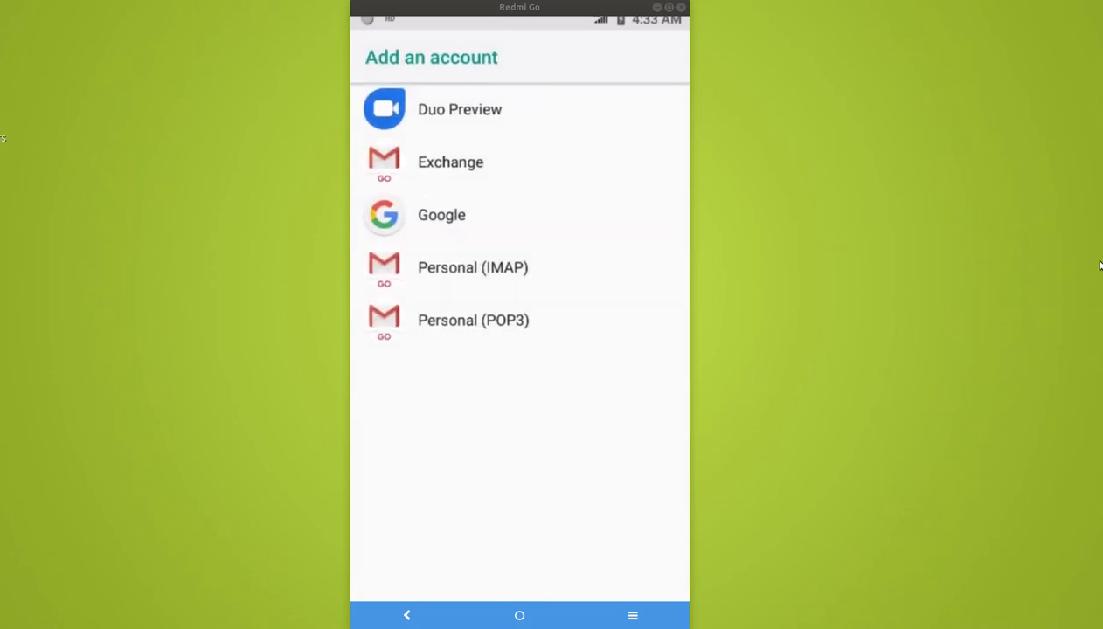
{"action": "left_click", "coordinate": [442, 215]}
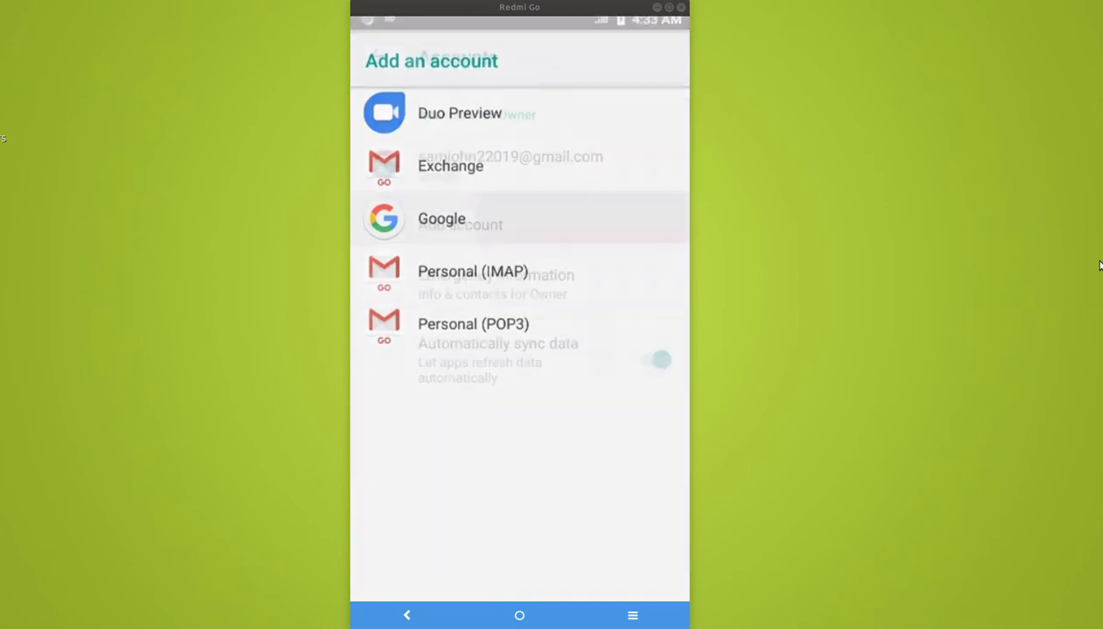
{"action": "left_click", "coordinate": [441, 218]}
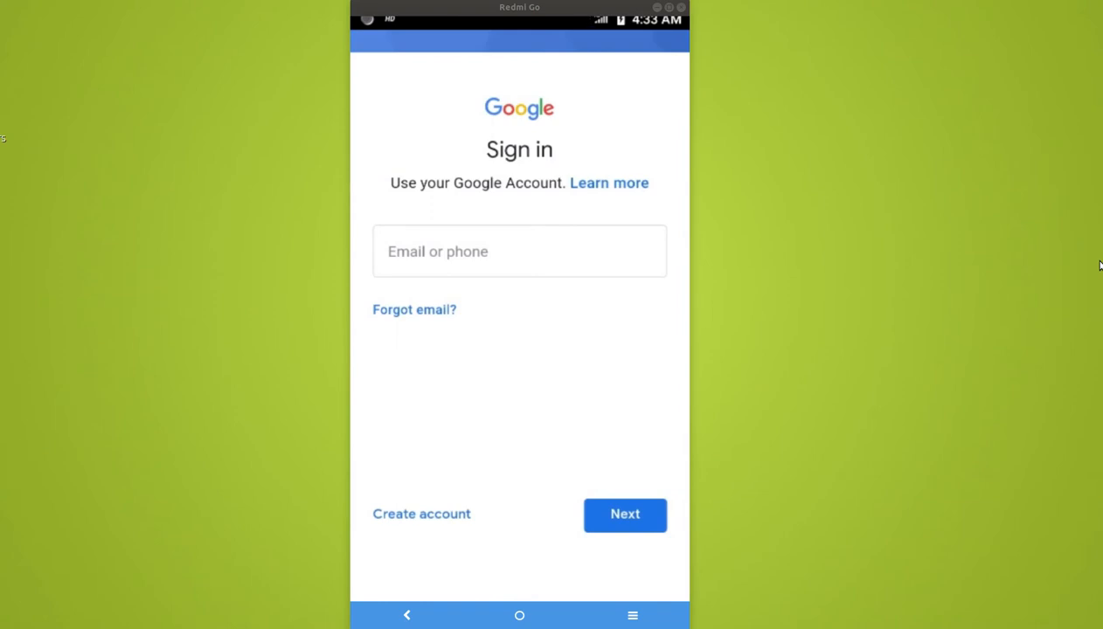
{"action": "left_click", "coordinate": [520, 251]}
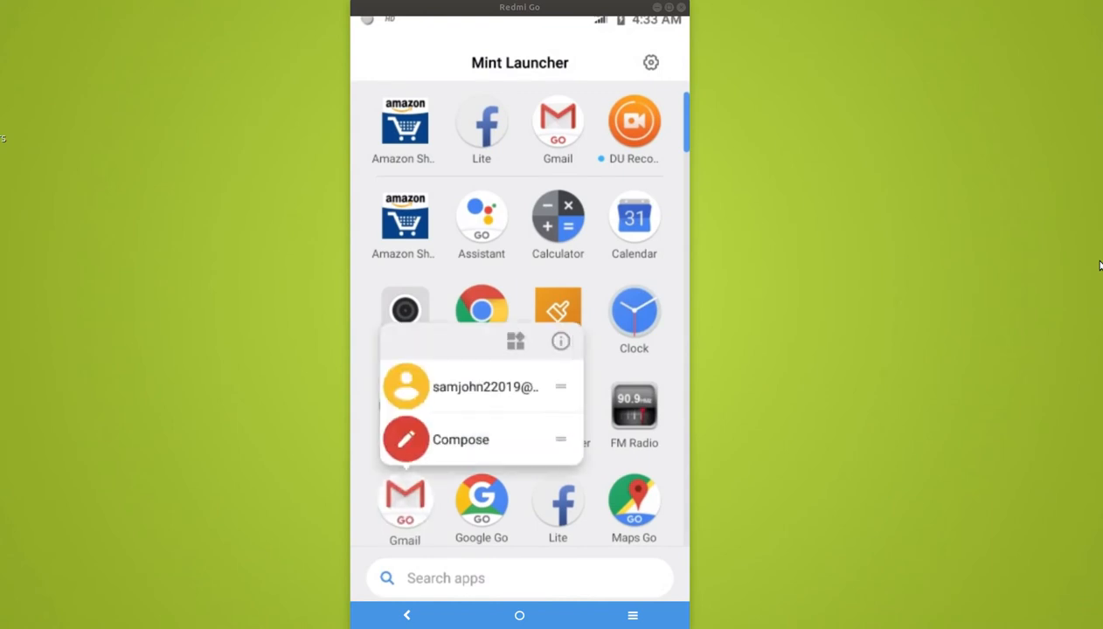
In Gmail's navigation panel, expand the account dropdown and choose Add account
{"action": "left_click", "coordinate": [462, 439]}
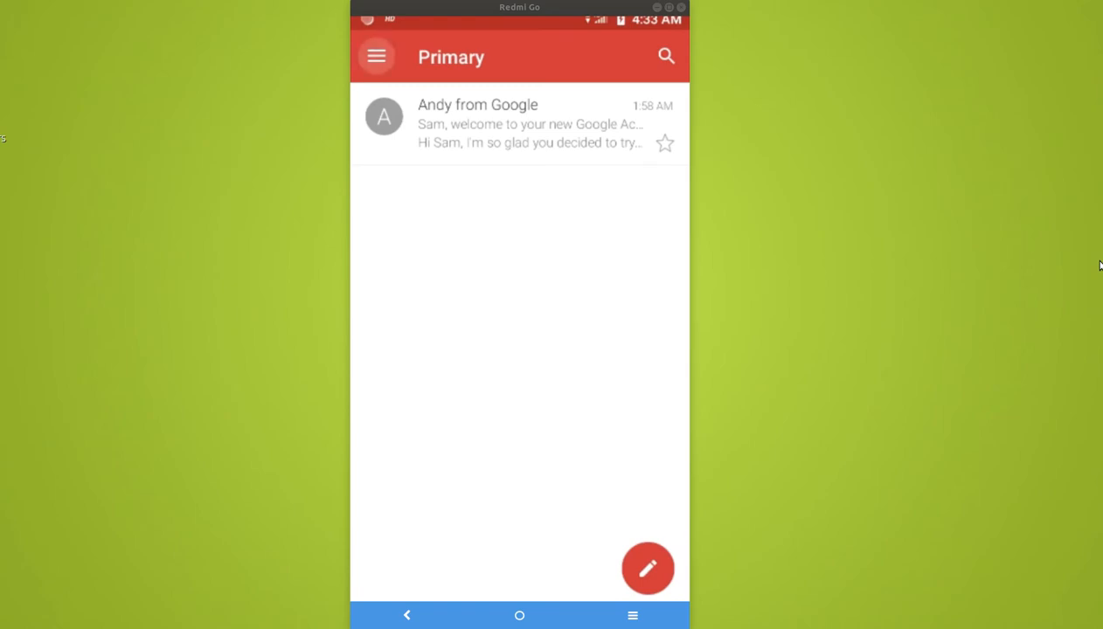
{"action": "left_click", "coordinate": [375, 56]}
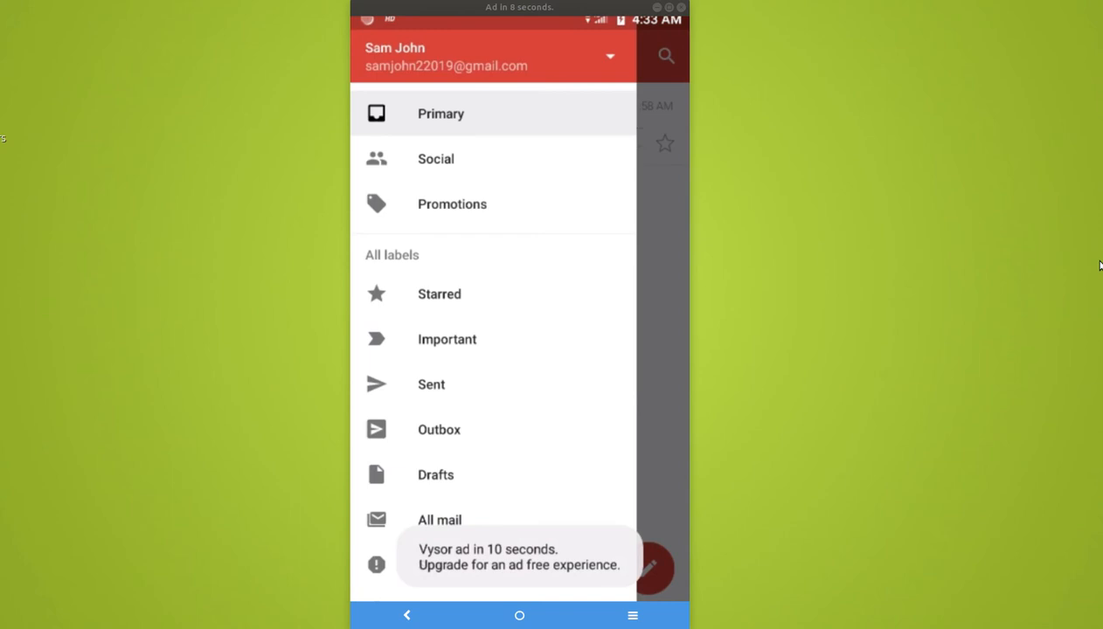
{"action": "left_click", "coordinate": [609, 55]}
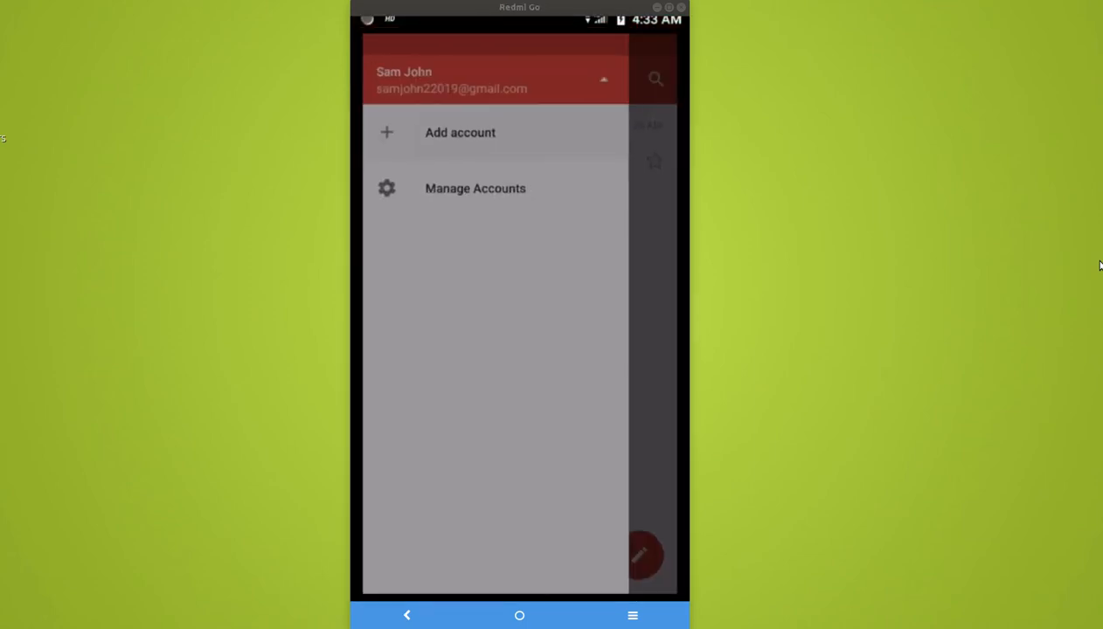
{"action": "left_click", "coordinate": [459, 132]}
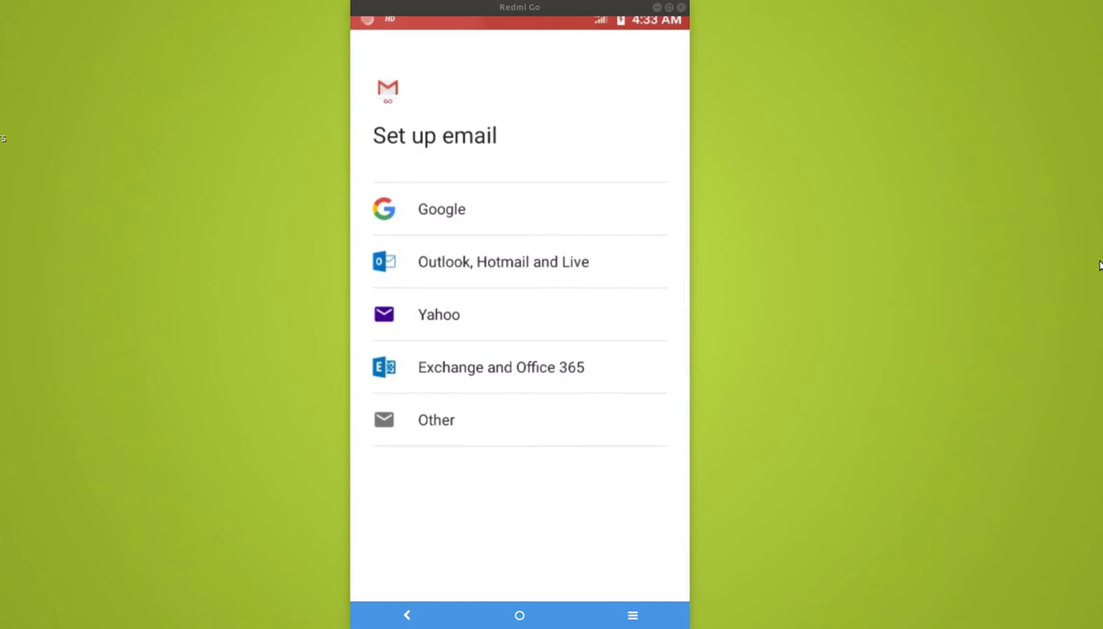
Pick Google, enter the second account's email and password, and reach Terms of Service
{"action": "left_click", "coordinate": [441, 209]}
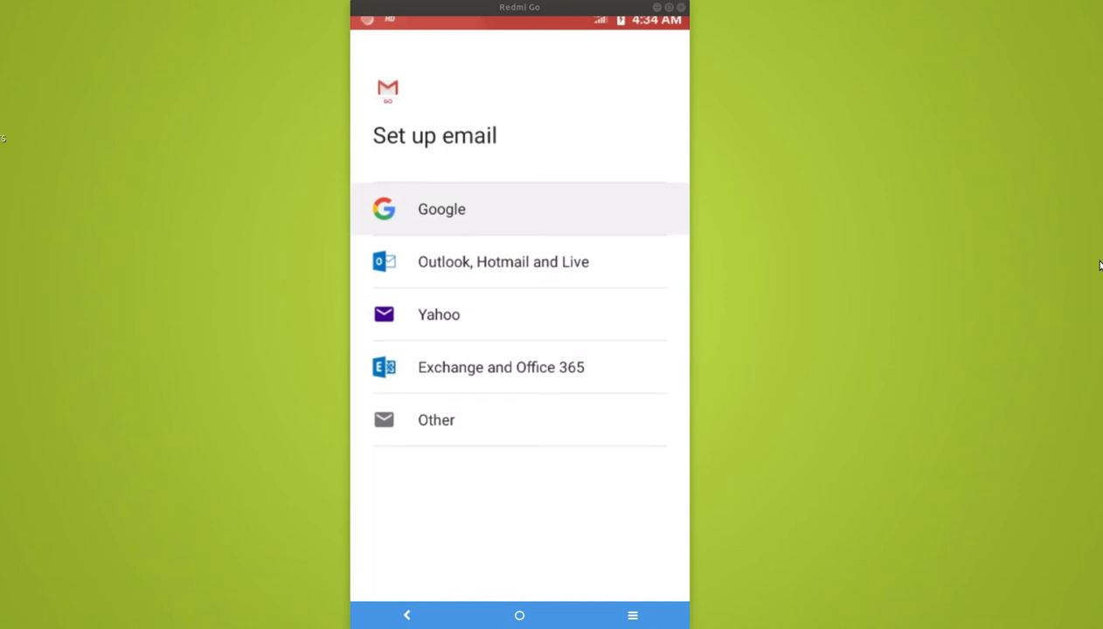
{"action": "left_click", "coordinate": [441, 209]}
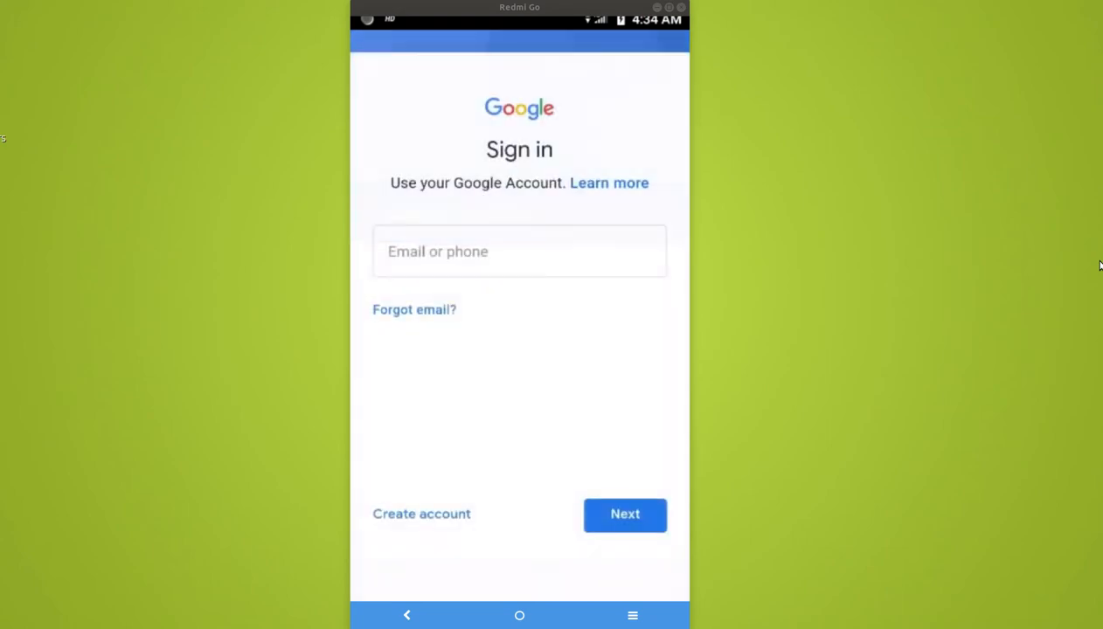
{"action": "left_click", "coordinate": [519, 251]}
{"action": "type", "text": "qu"}
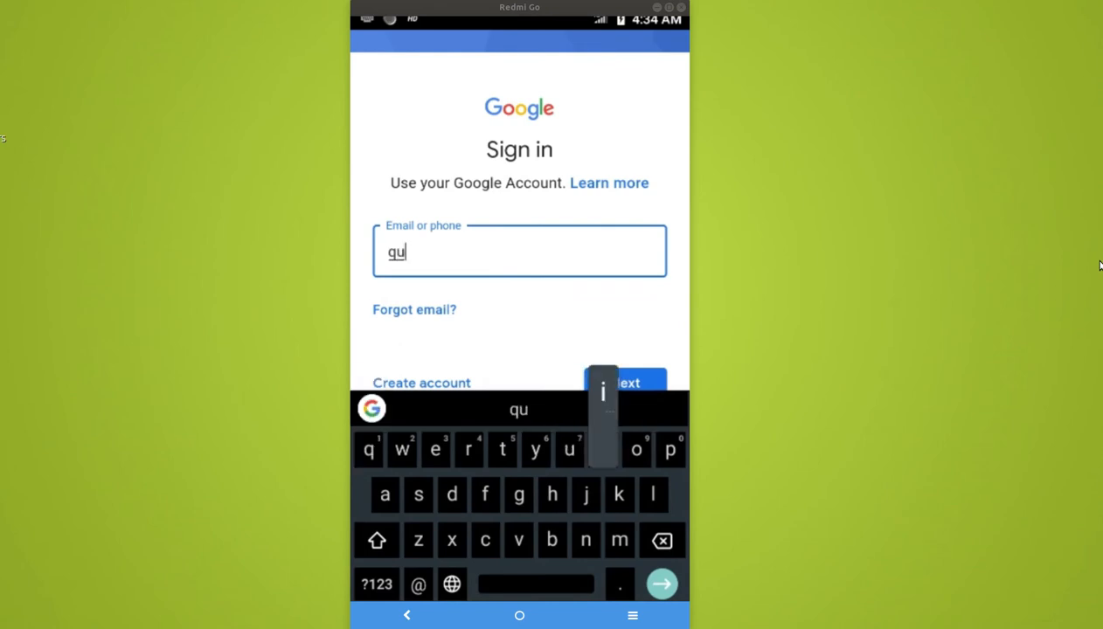
{"action": "type", "text": "ickconv"}
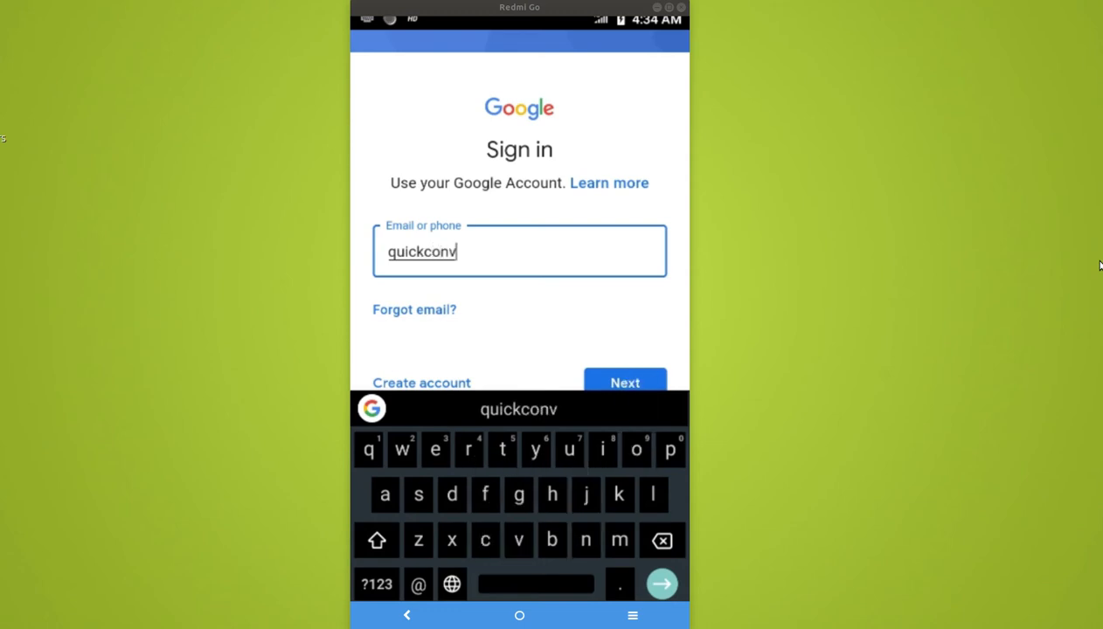
{"action": "type", "text": "ey"}
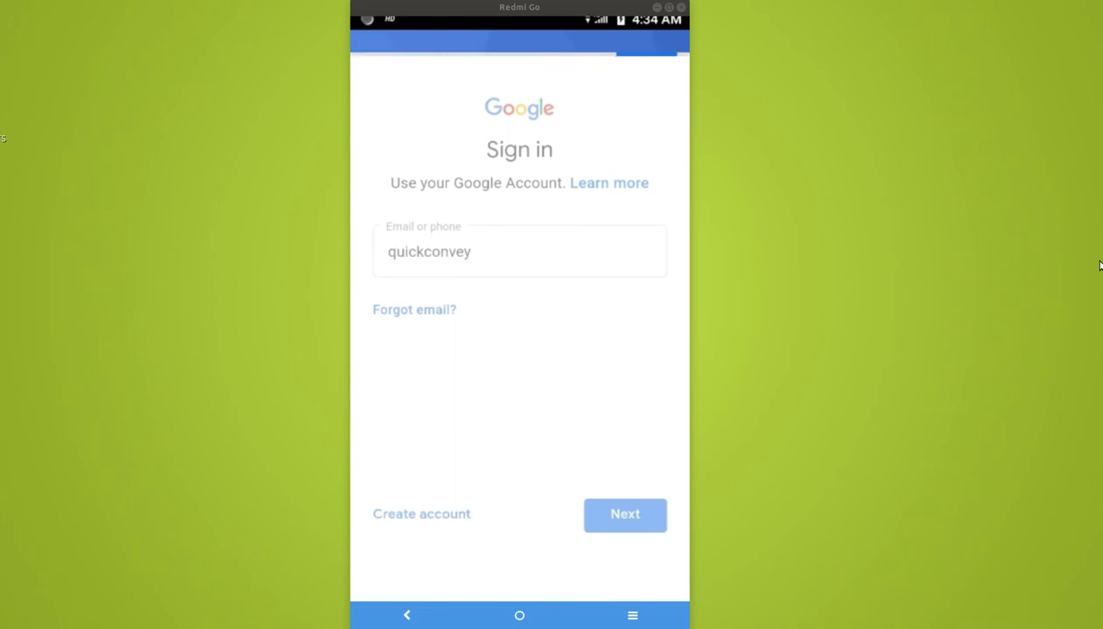
{"action": "left_click", "coordinate": [625, 514]}
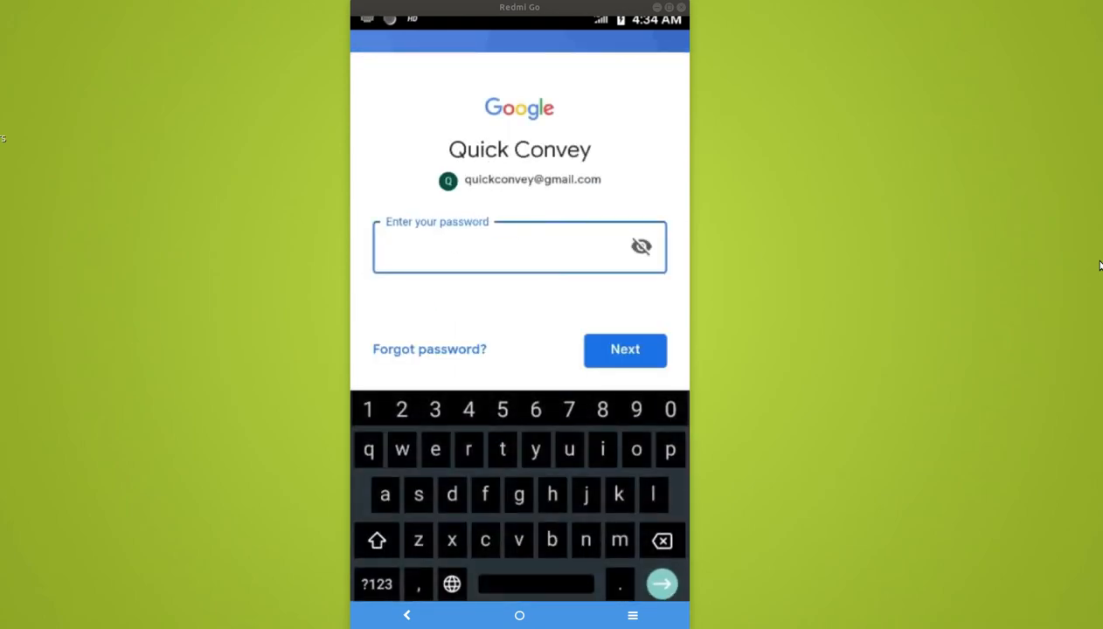
{"action": "left_click", "coordinate": [625, 350]}
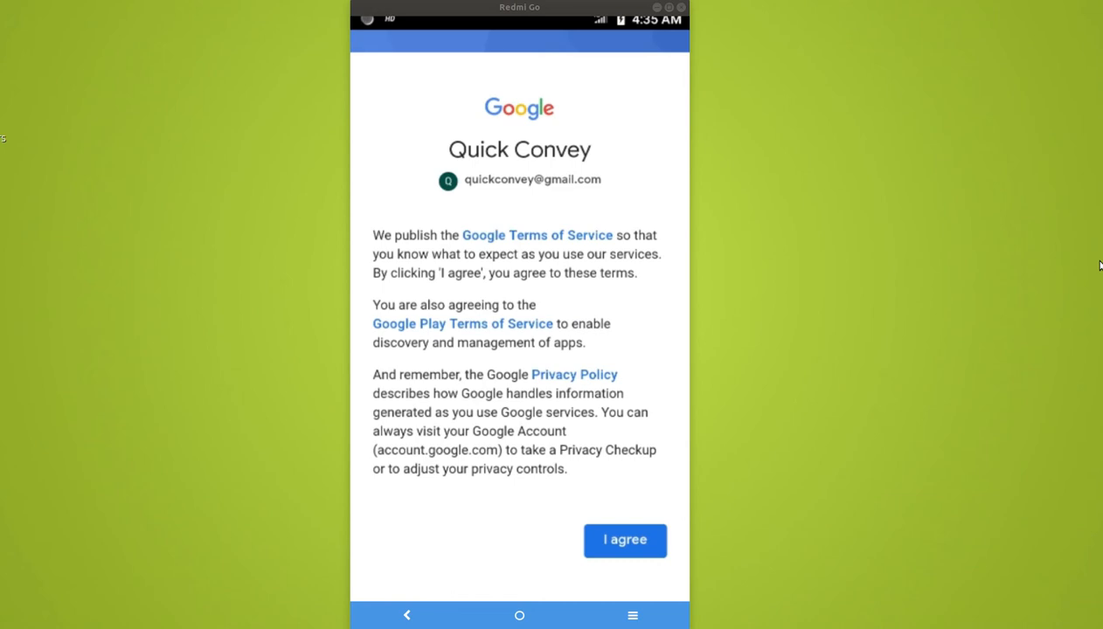
Agree to the terms, let the new inbox load, then go to Manage Accounts
{"action": "left_click", "coordinate": [624, 539]}
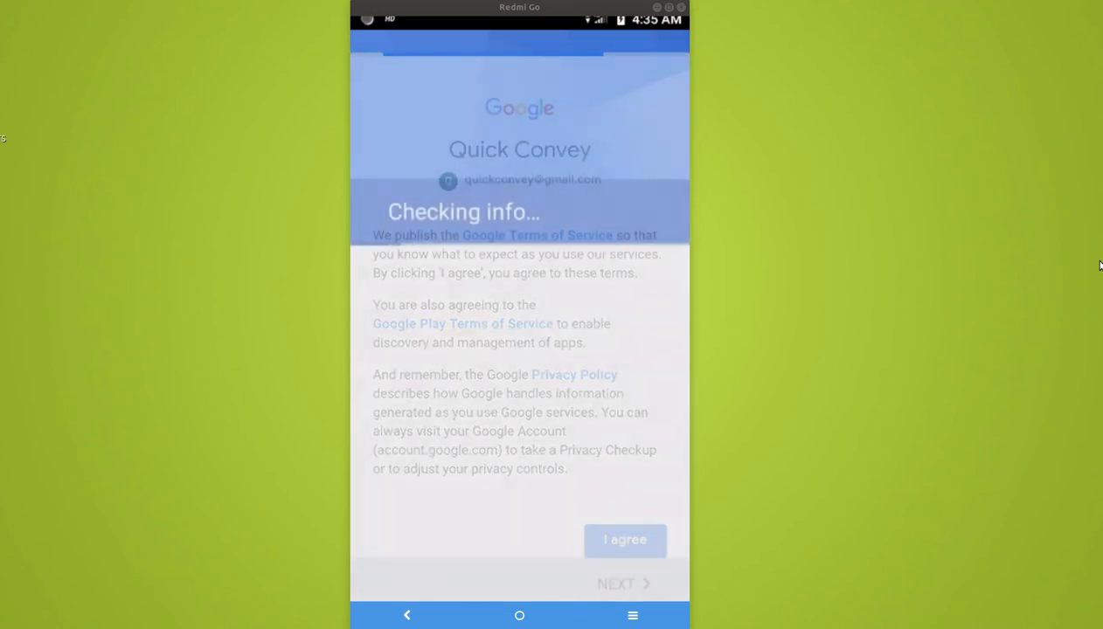
{"action": "left_click", "coordinate": [625, 540]}
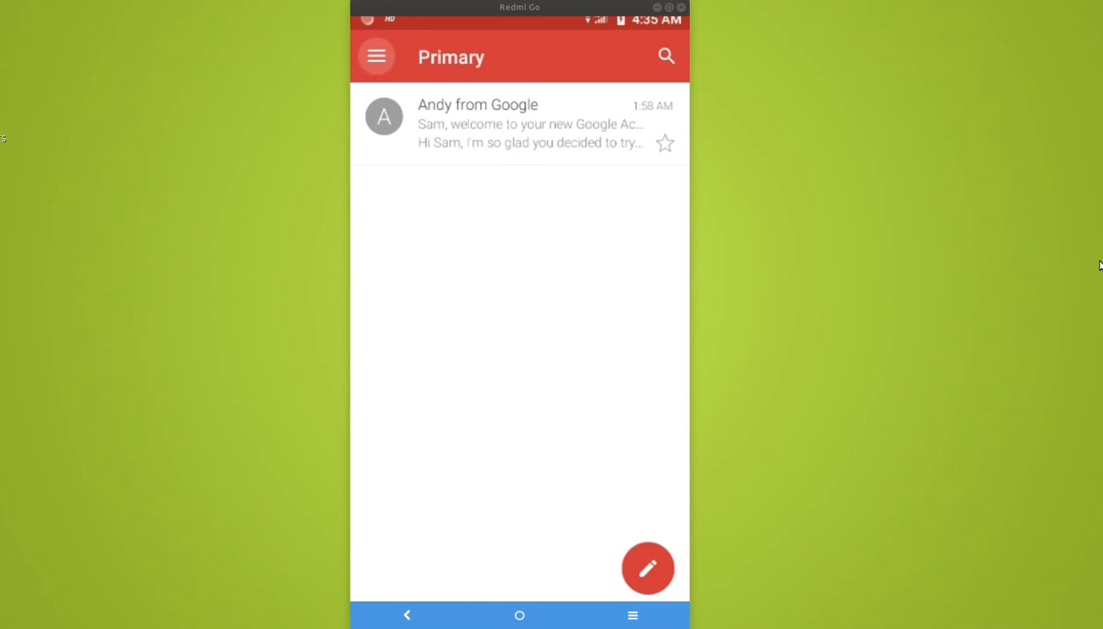
{"action": "left_click", "coordinate": [376, 55]}
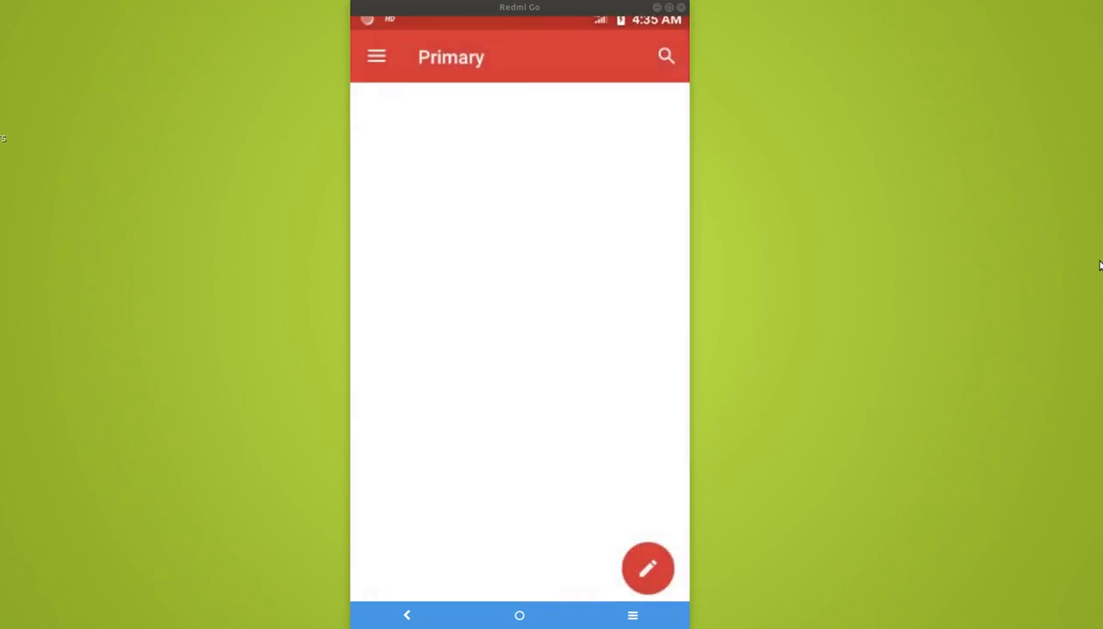
{"action": "left_click", "coordinate": [376, 56]}
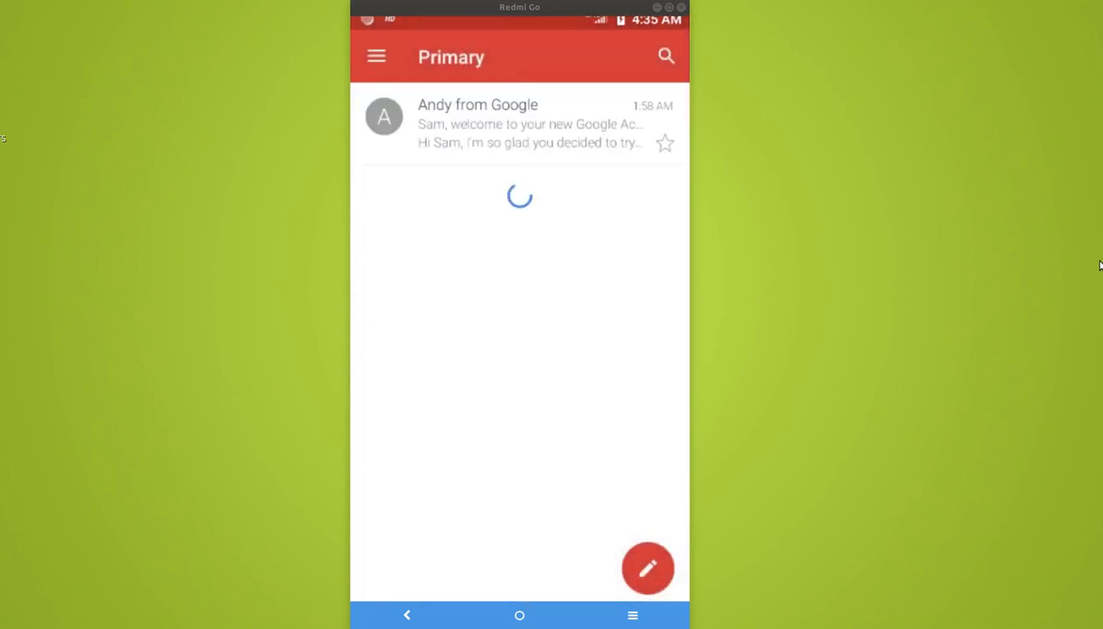
{"action": "left_click", "coordinate": [377, 56]}
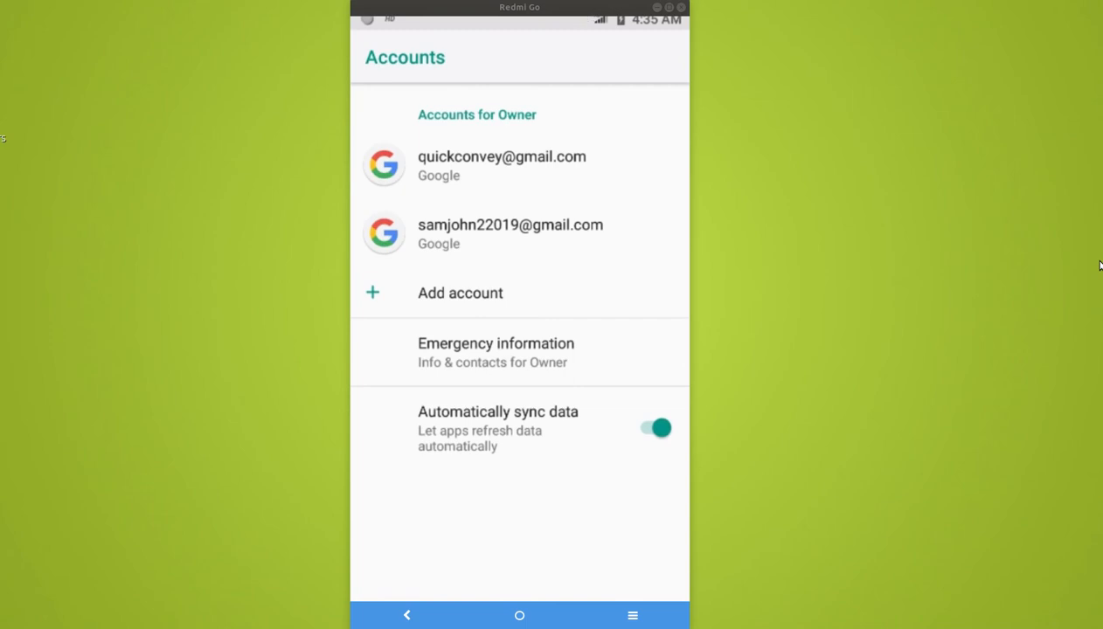
Select the second Google account in the Accounts list to view its details
{"action": "left_click", "coordinate": [502, 165]}
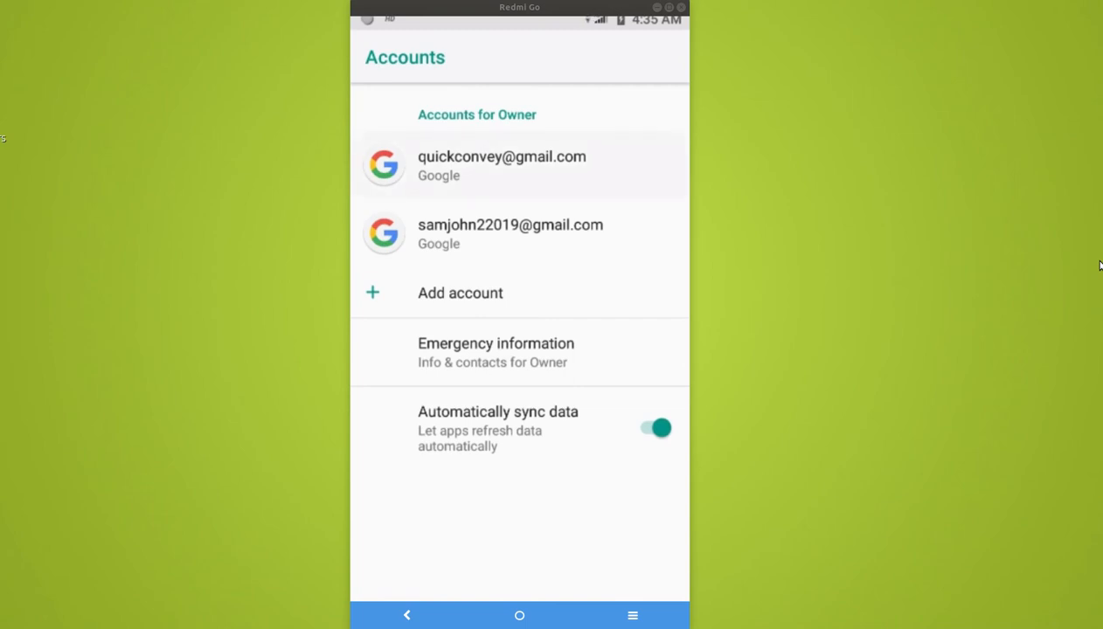
{"action": "left_click", "coordinate": [510, 234]}
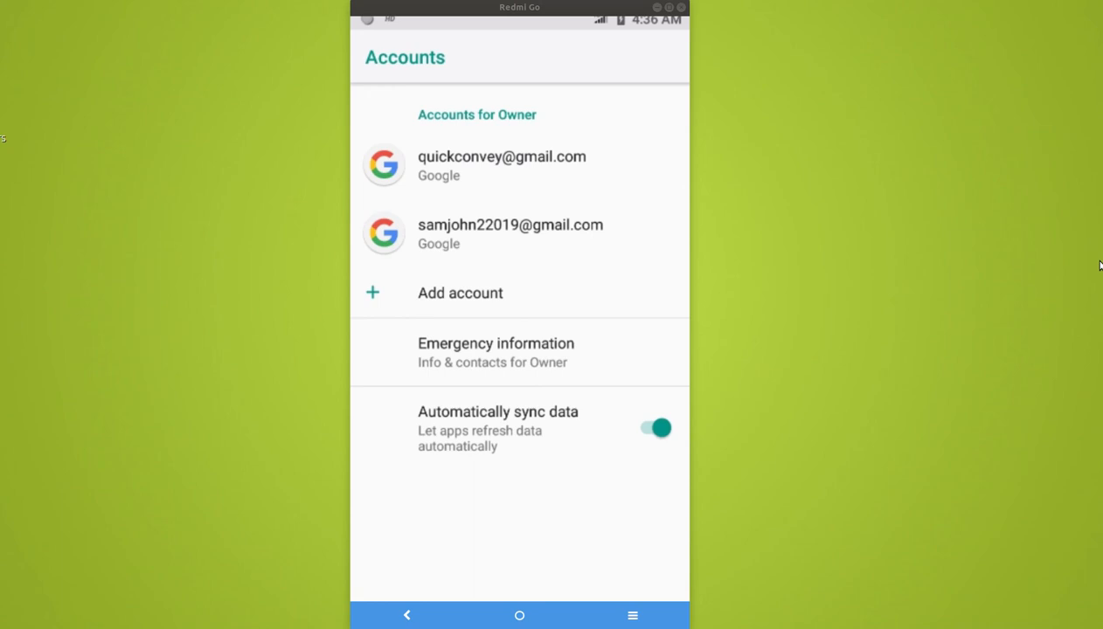
{"action": "left_click", "coordinate": [502, 165]}
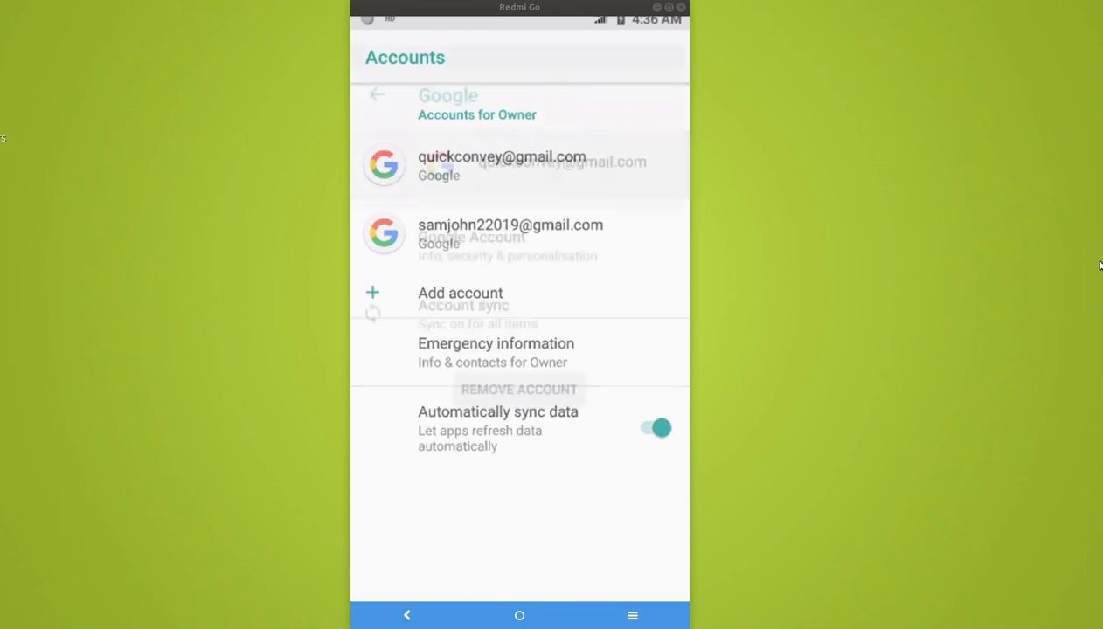
Choose REMOVE ACCOUNT and confirm it in the dialog
{"action": "left_click", "coordinate": [502, 165]}
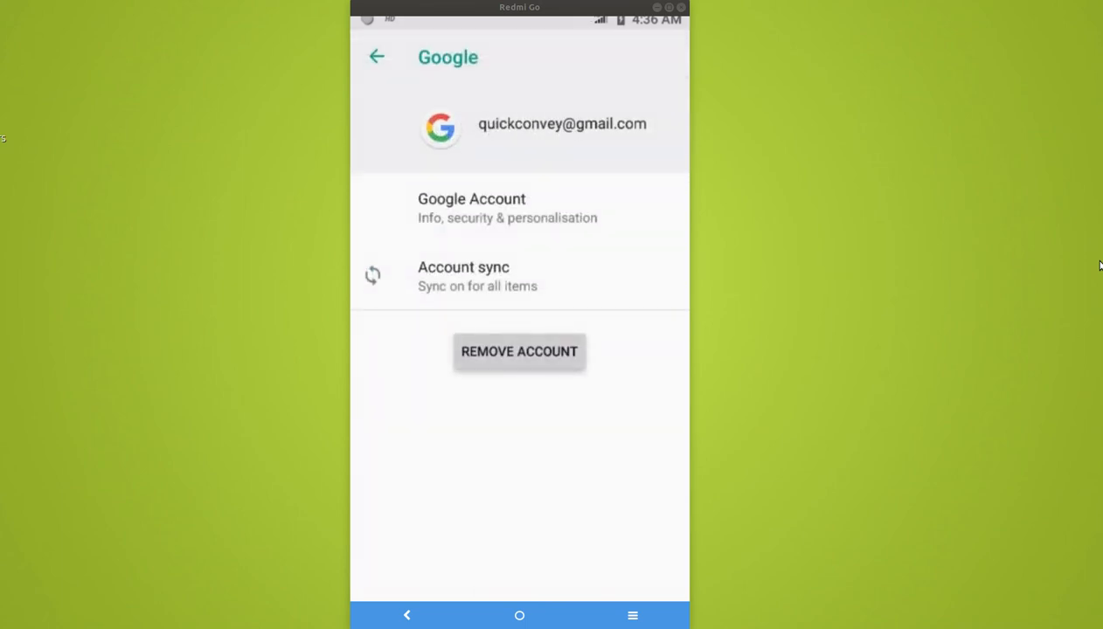
{"action": "left_click", "coordinate": [518, 352]}
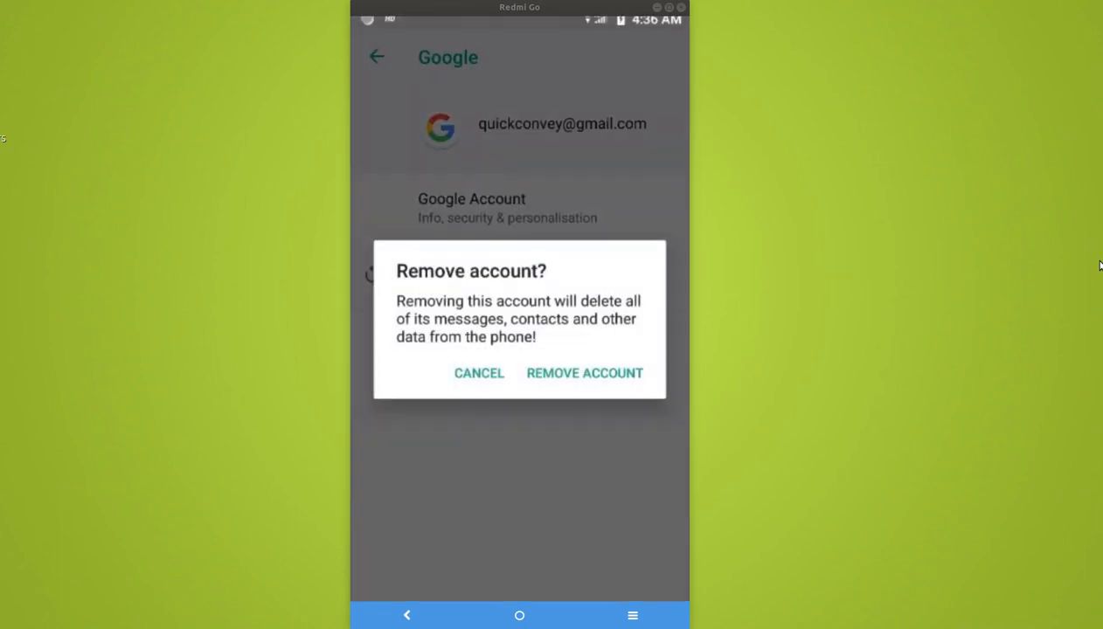
{"action": "left_click", "coordinate": [584, 373]}
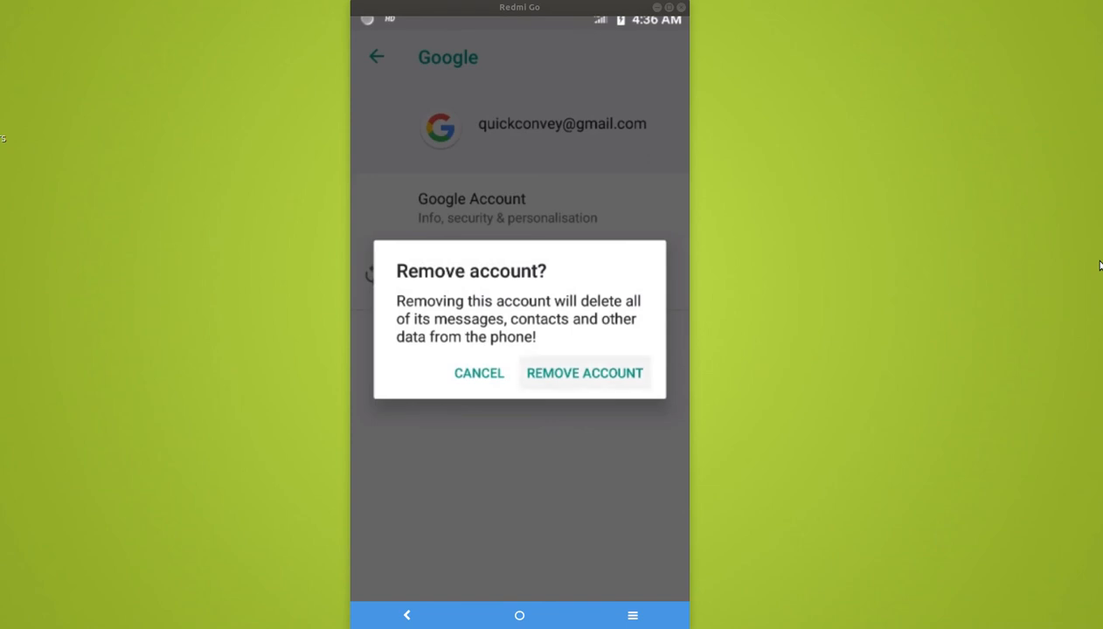
{"action": "left_click", "coordinate": [584, 374]}
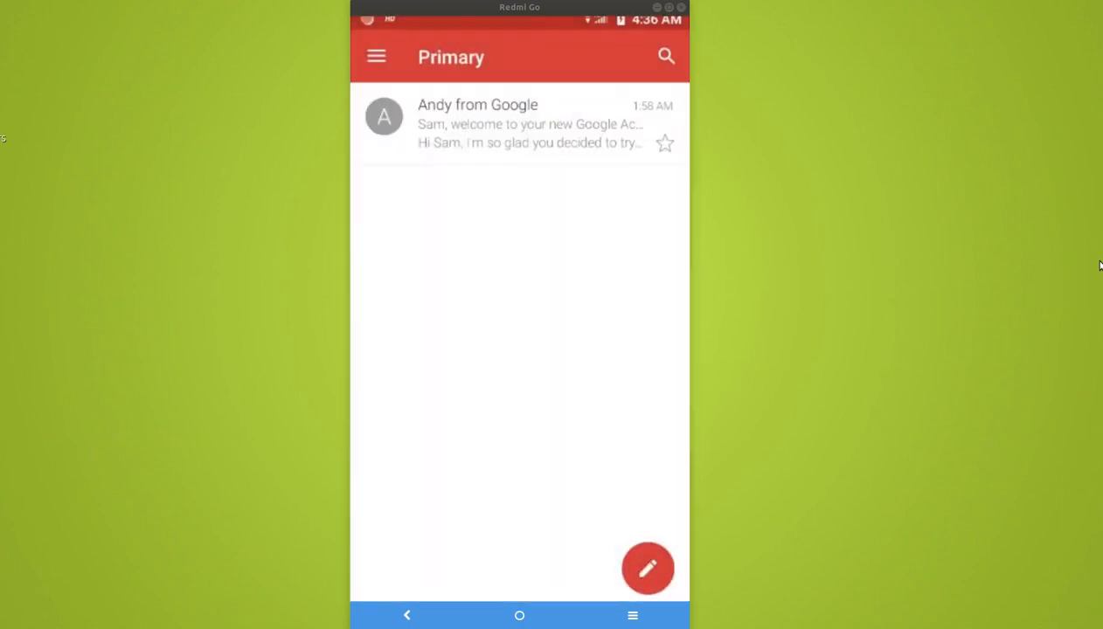
{"action": "left_click", "coordinate": [376, 56]}
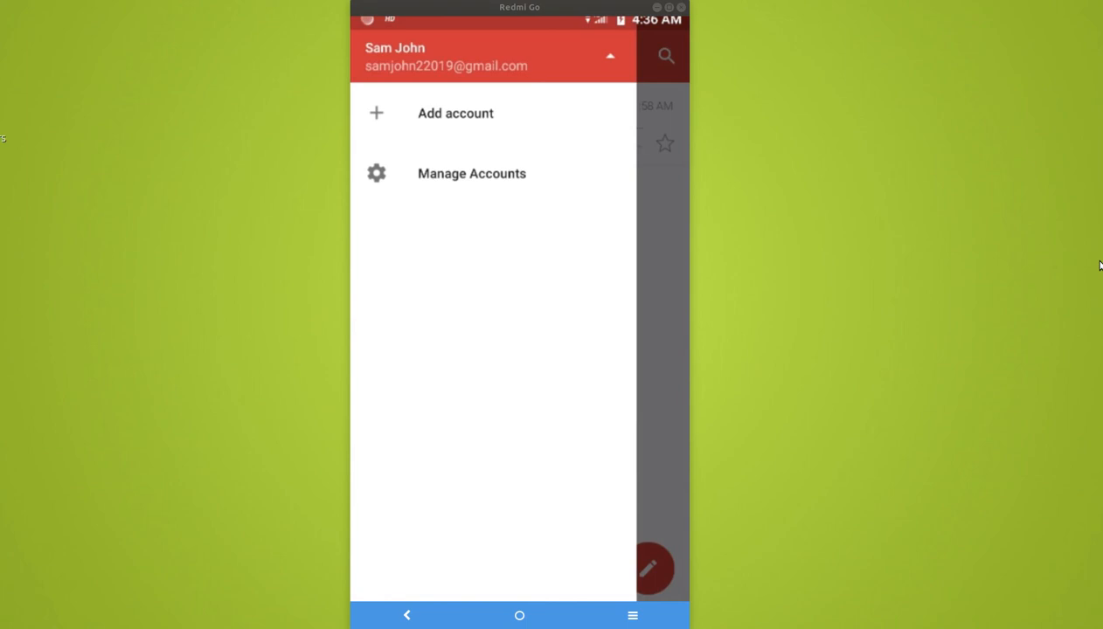
{"action": "left_click", "coordinate": [610, 55]}
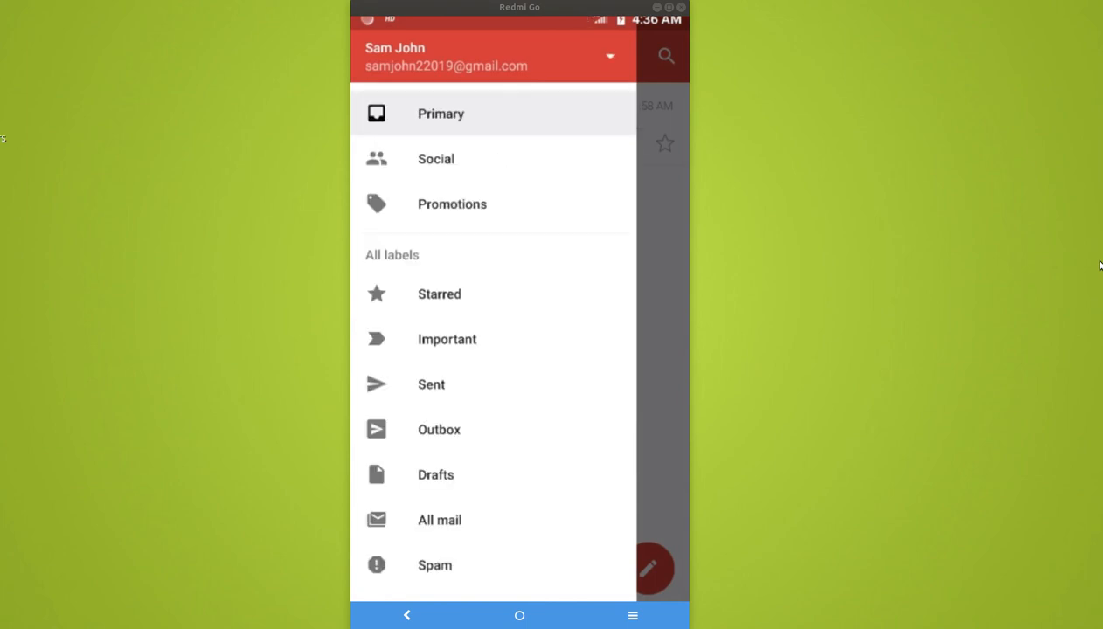
{"action": "left_click", "coordinate": [610, 56]}
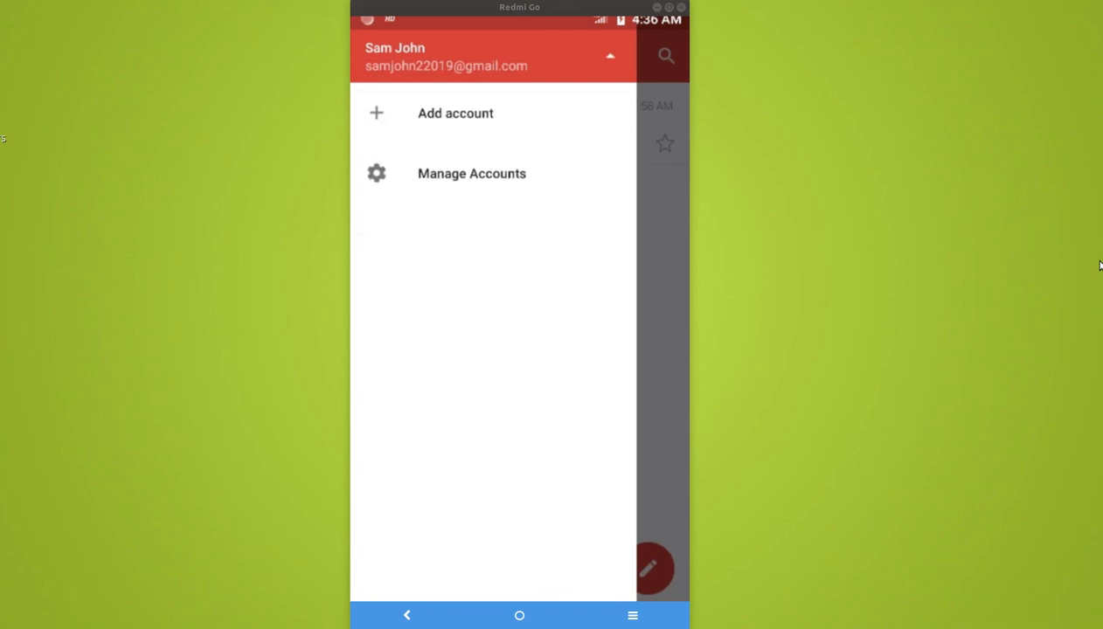